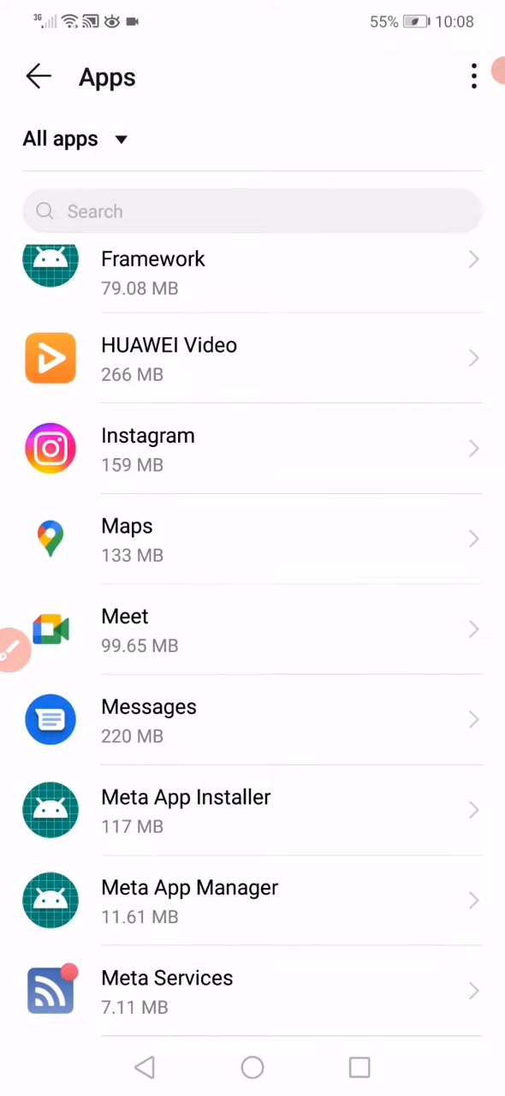
# - Select Instagram from the installed apps list to view its App info page
pyautogui.click(147, 449)
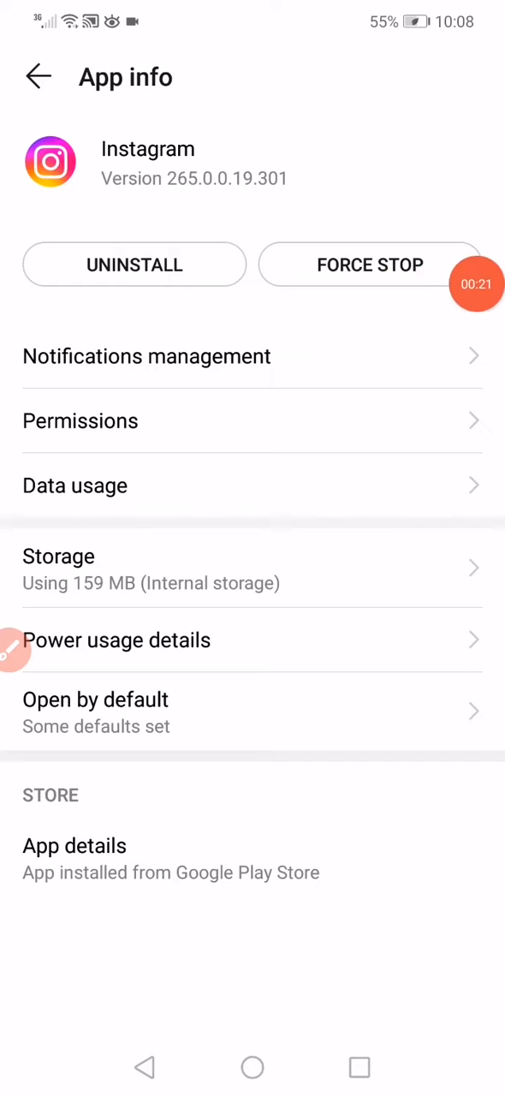
pyautogui.moveTo(476, 419)
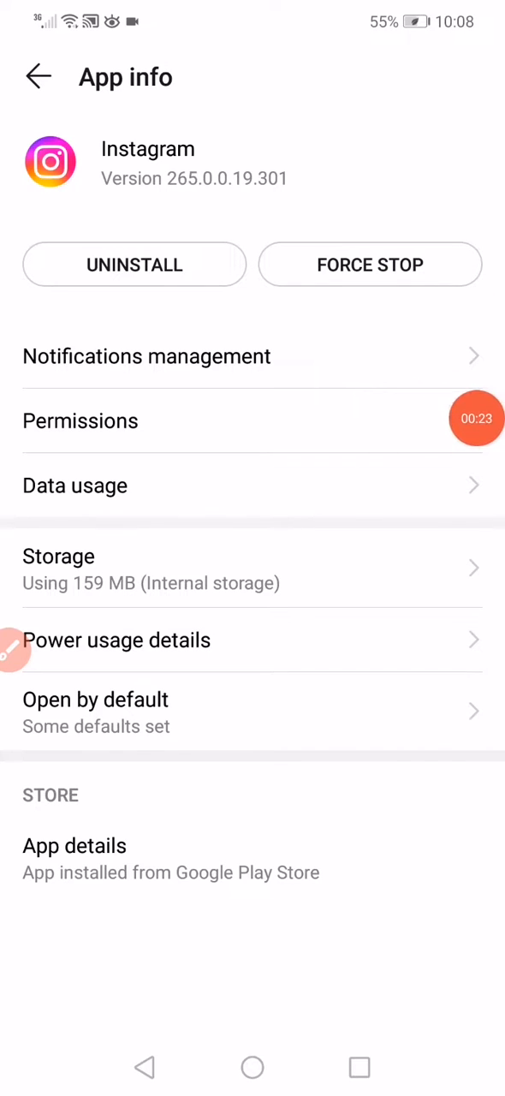
# - Force stop Instagram, then start clearing its stored app data, reaching the Delete confirmation
pyautogui.click(80, 420)
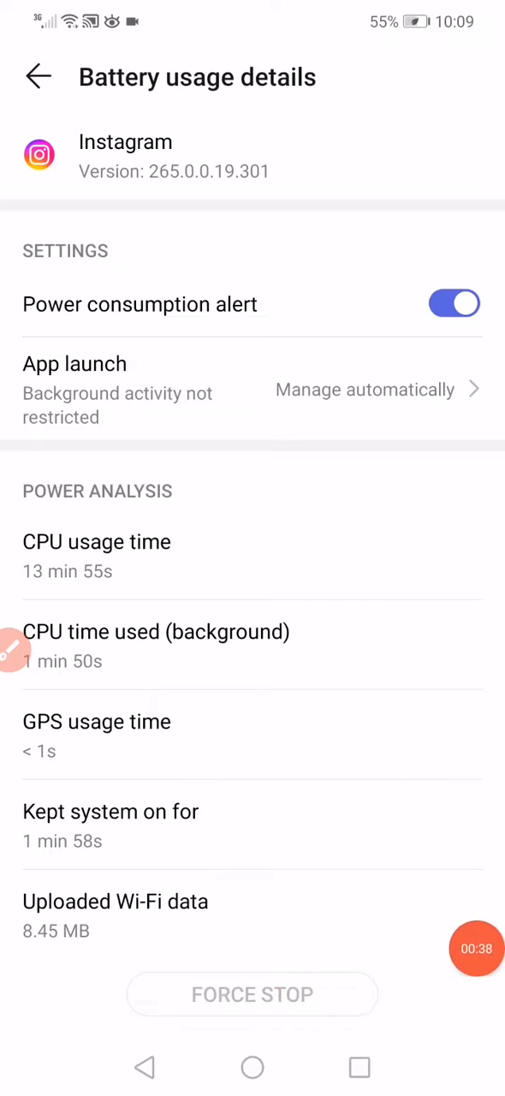
pyautogui.click(38, 76)
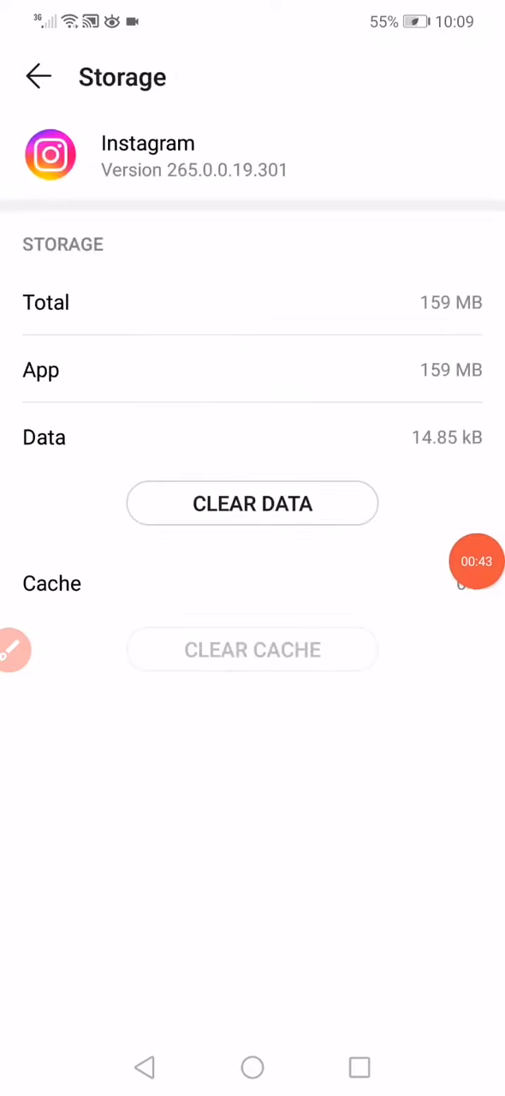
pyautogui.click(252, 503)
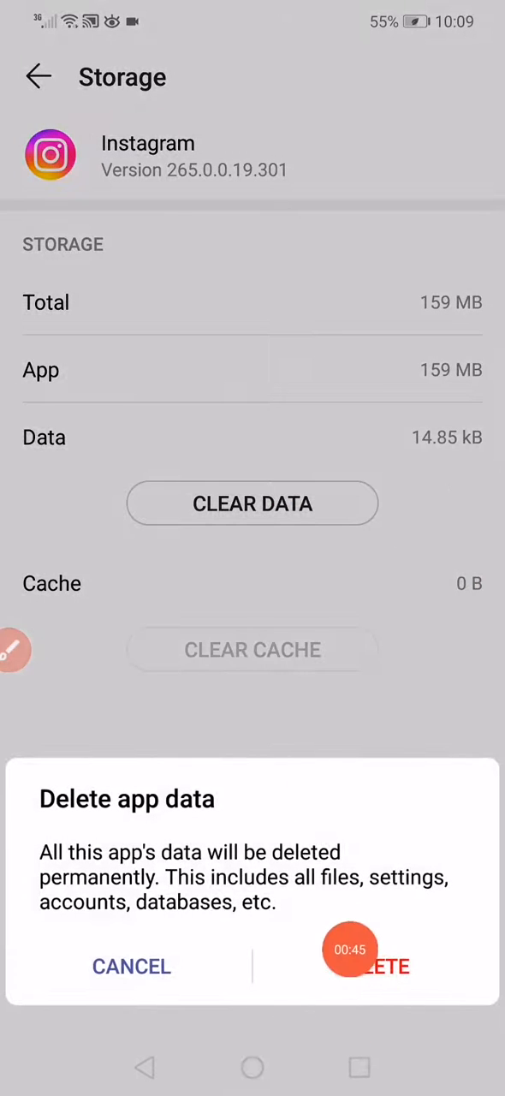